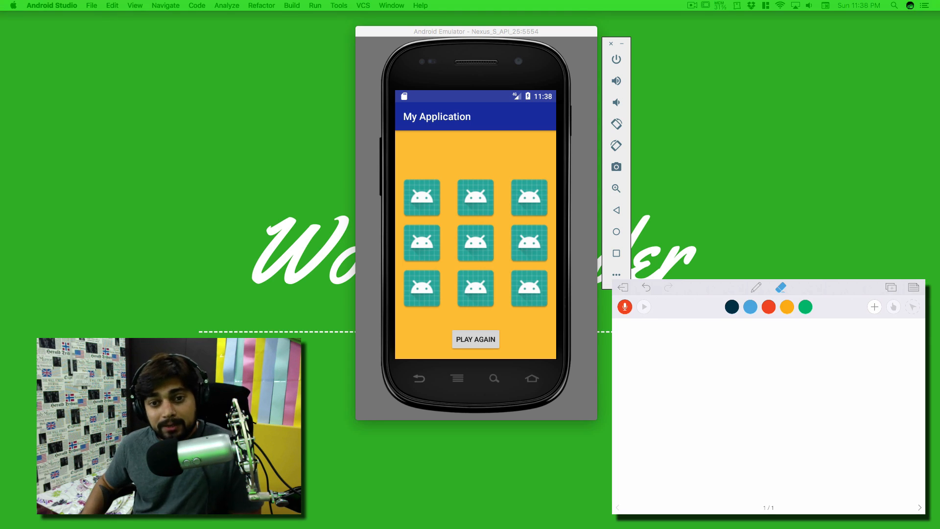
pyautogui.moveTo(387, 101)
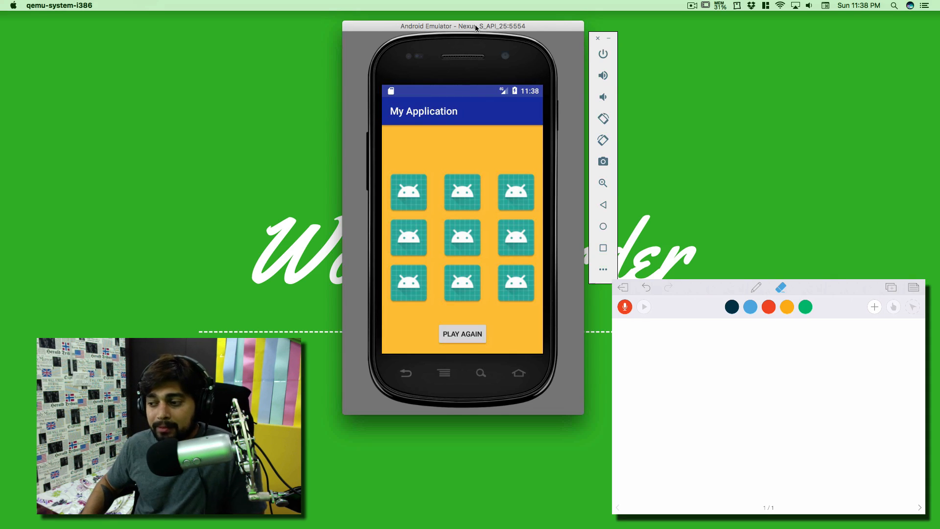
pyautogui.moveTo(523, 54)
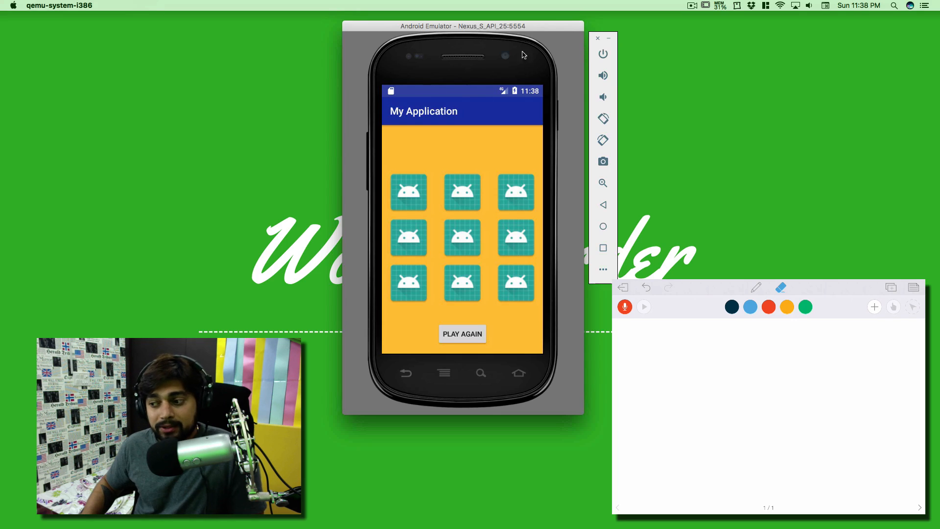
pyautogui.moveTo(460, 76)
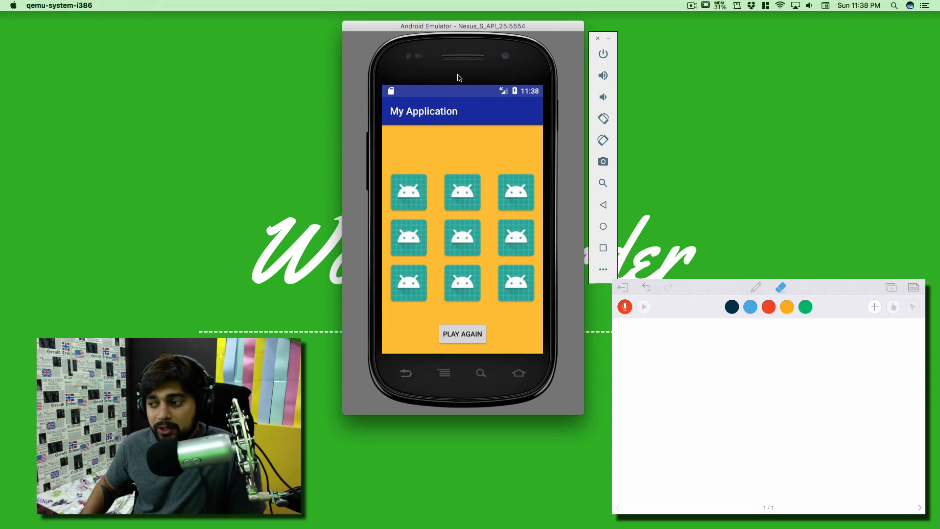
pyautogui.moveTo(402, 120)
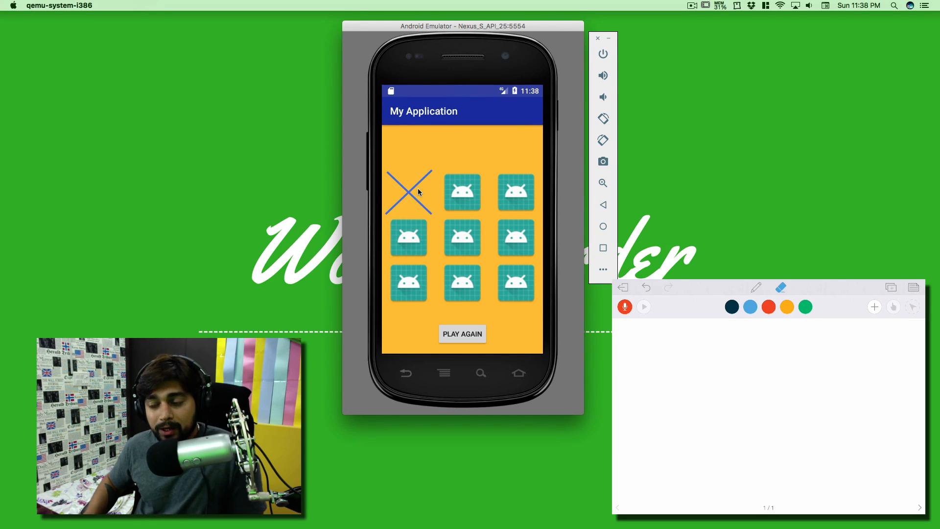
# Mark the top-right square with an O, then clear the board to a blank page.
pyautogui.click(516, 192)
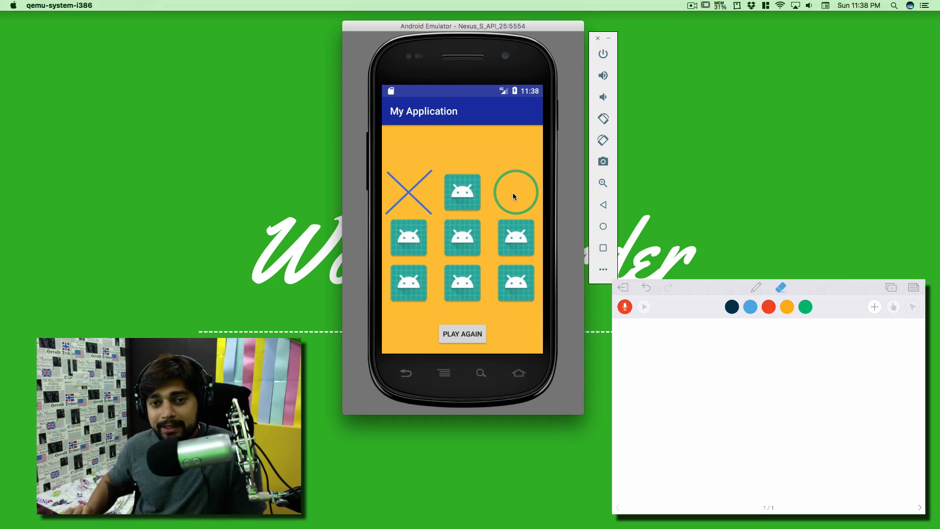
pyautogui.moveTo(467, 339)
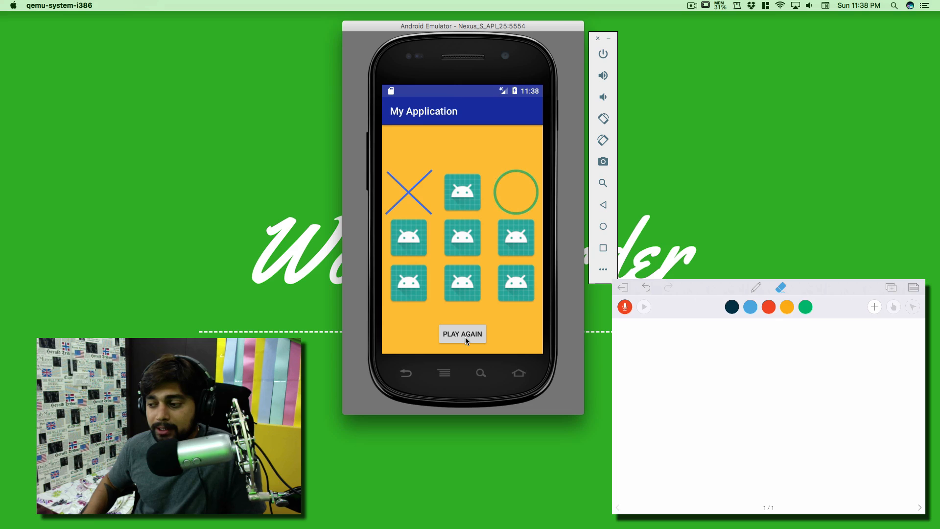
pyautogui.click(462, 334)
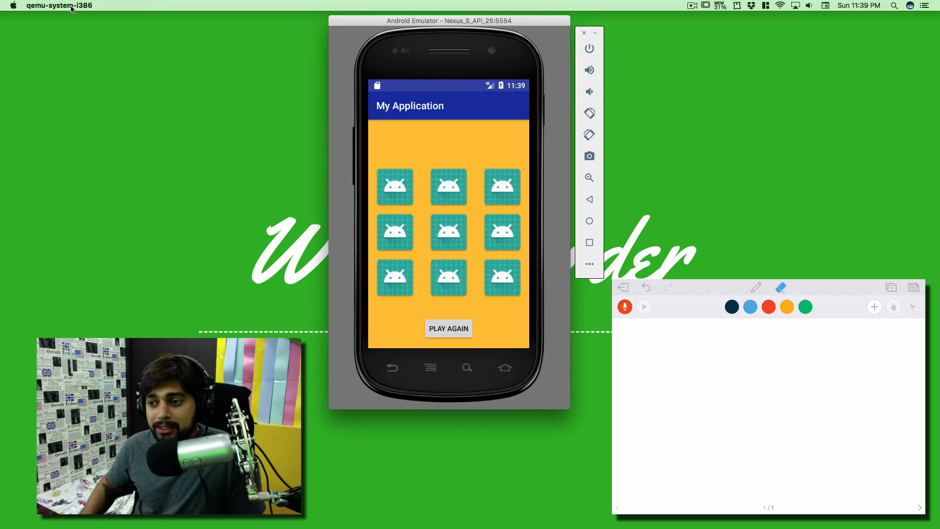
pyautogui.moveTo(70, 74)
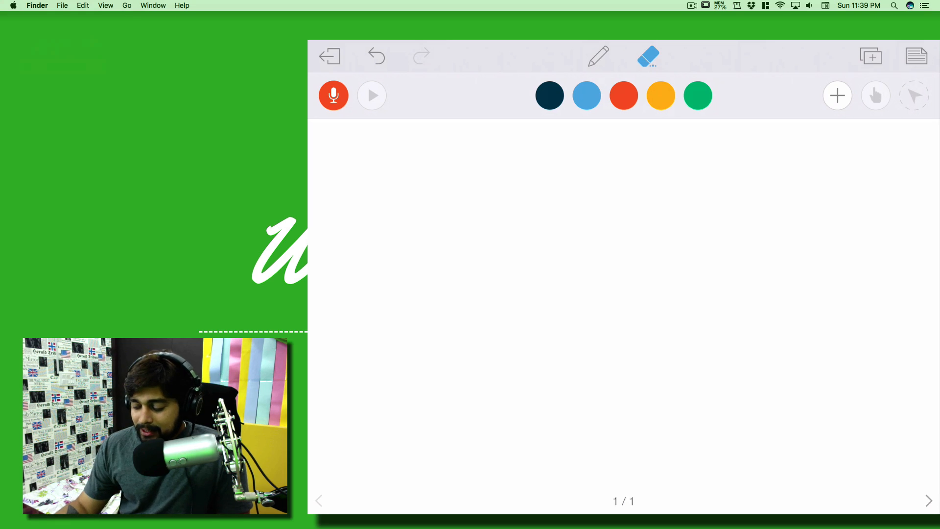
# Draw the red tic-tac-toe grid's vertical and horizontal lines.
pyautogui.click(599, 55)
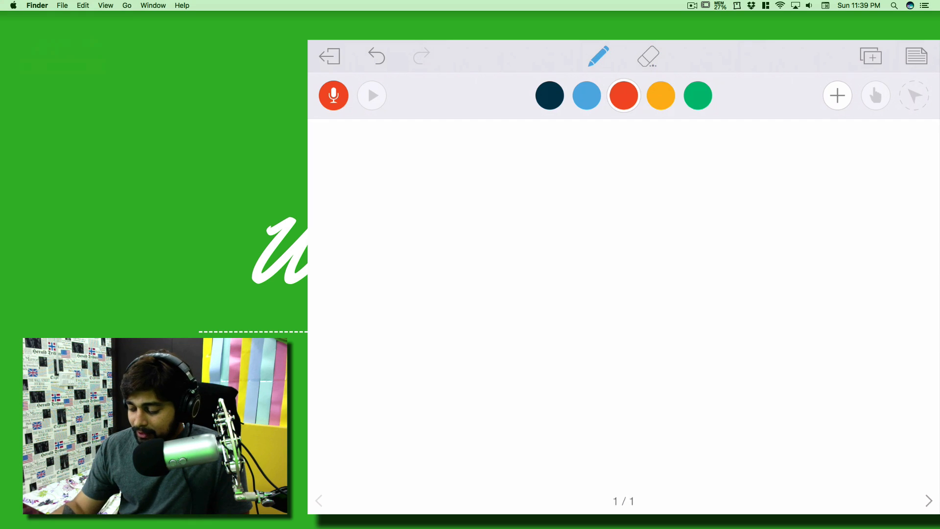
pyautogui.moveTo(545, 157); pyautogui.dragTo(538, 414)
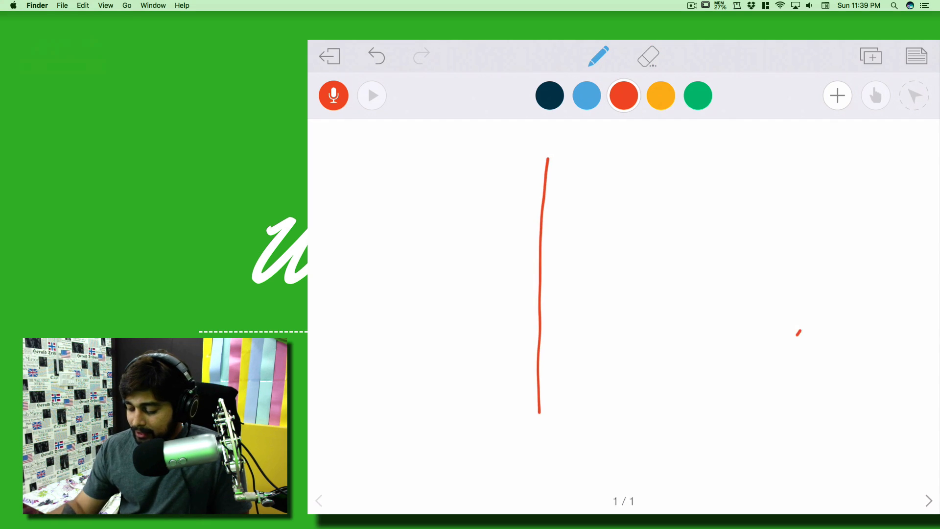
pyautogui.moveTo(437, 221); pyautogui.dragTo(714, 214)
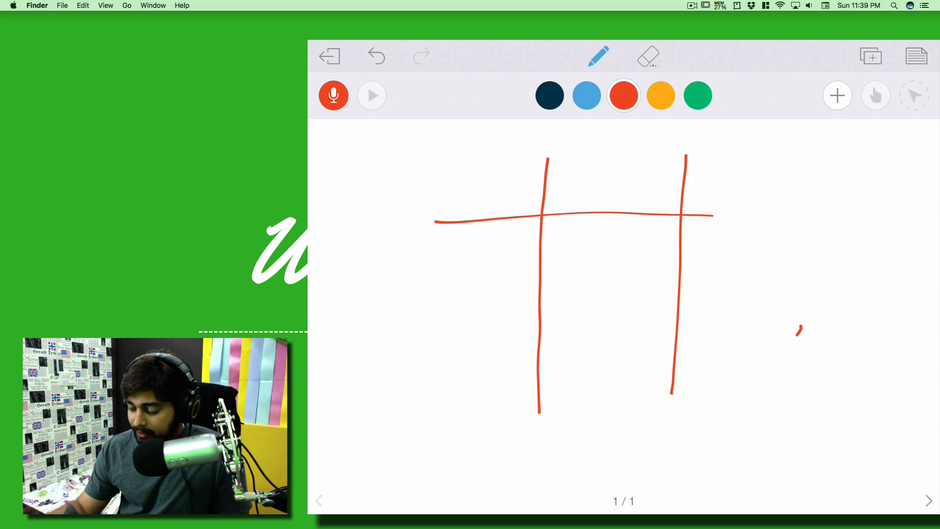
pyautogui.moveTo(440, 327); pyautogui.dragTo(789, 297)
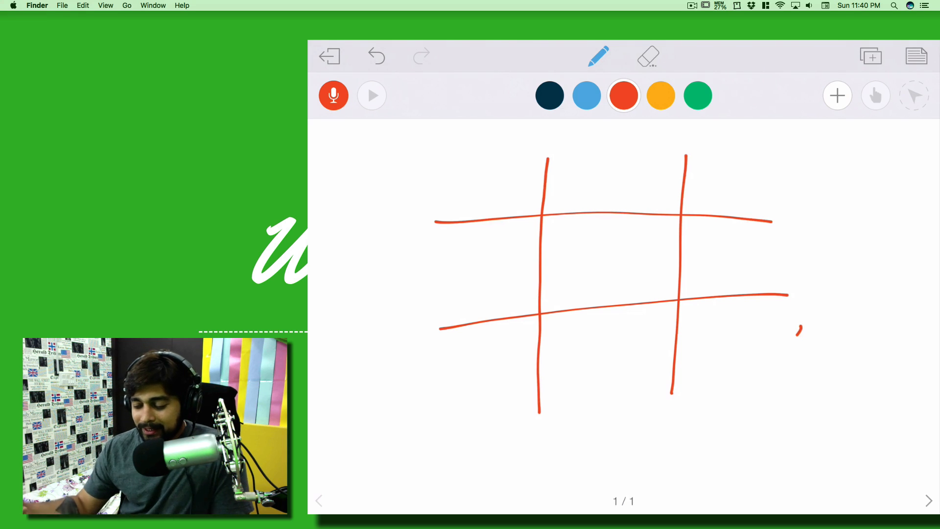
# Add X and O marks to the grid using navy, light blue and other inks.
pyautogui.click(549, 95)
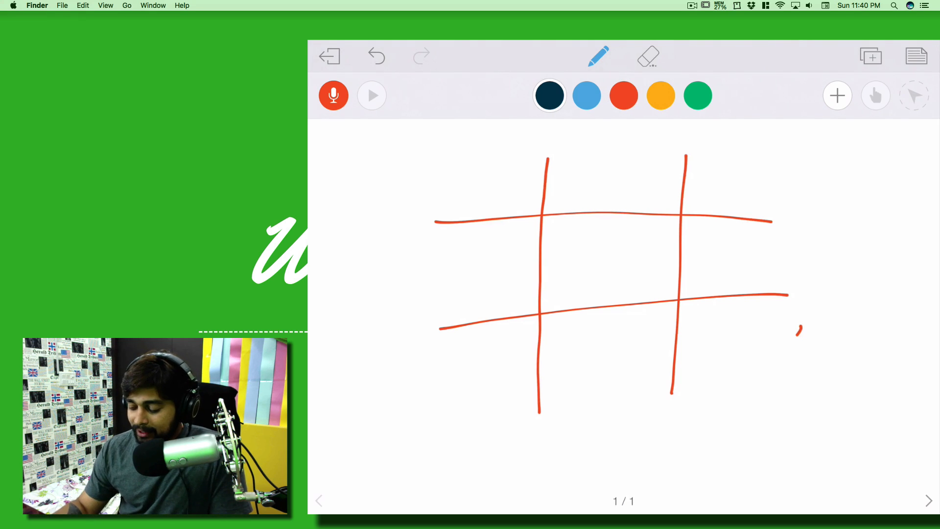
pyautogui.moveTo(568, 245); pyautogui.dragTo(600, 267)
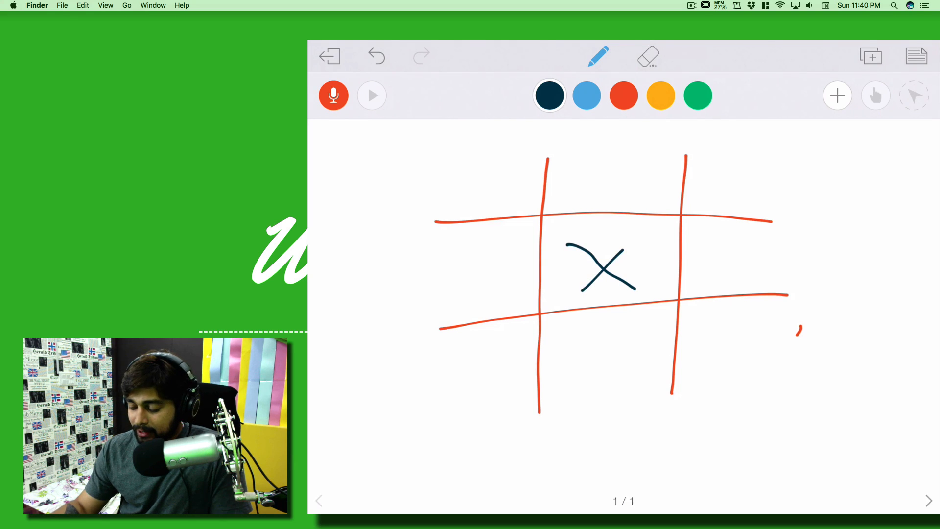
pyautogui.click(586, 95)
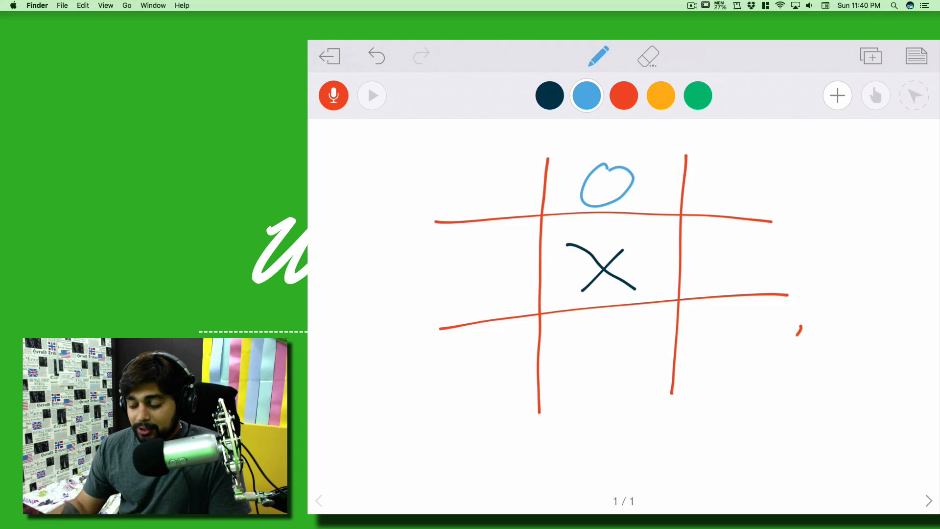
pyautogui.click(648, 55)
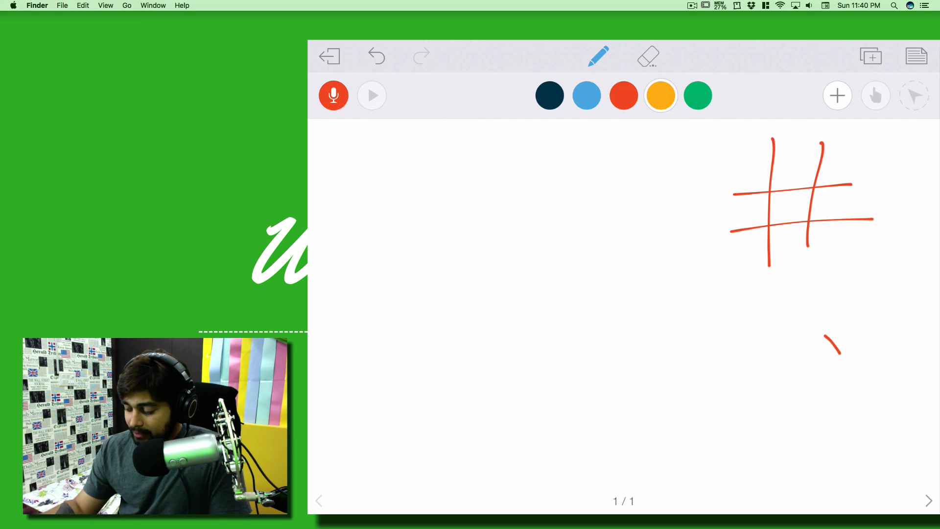
pyautogui.moveTo(786, 162); pyautogui.dragTo(798, 215)
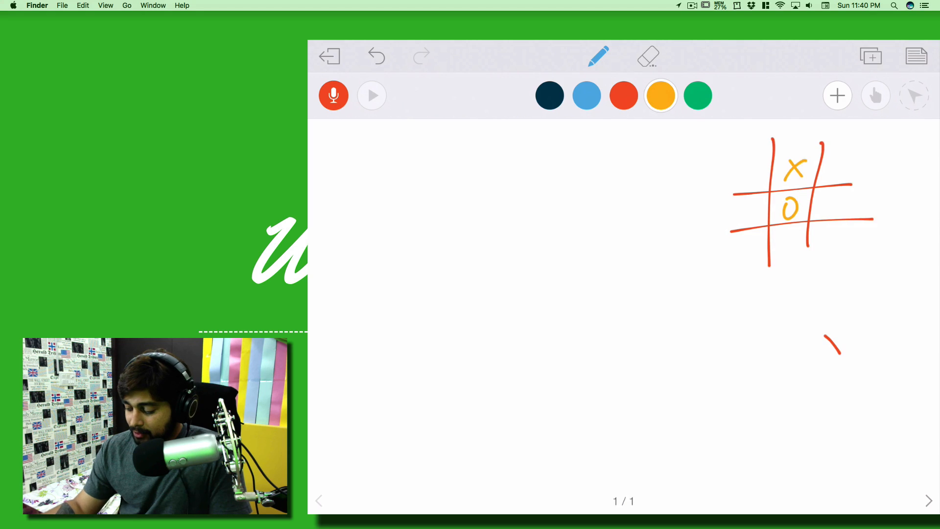
pyautogui.click(697, 95)
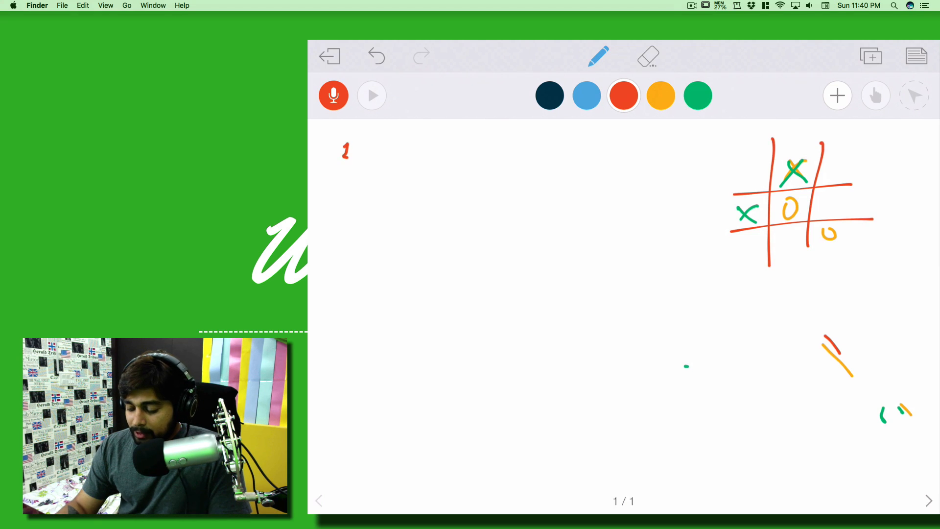
# Handwrite '1. Alternative' in red at the top-left of the page.
pyautogui.moveTo(336, 160); pyautogui.dragTo(360, 160)
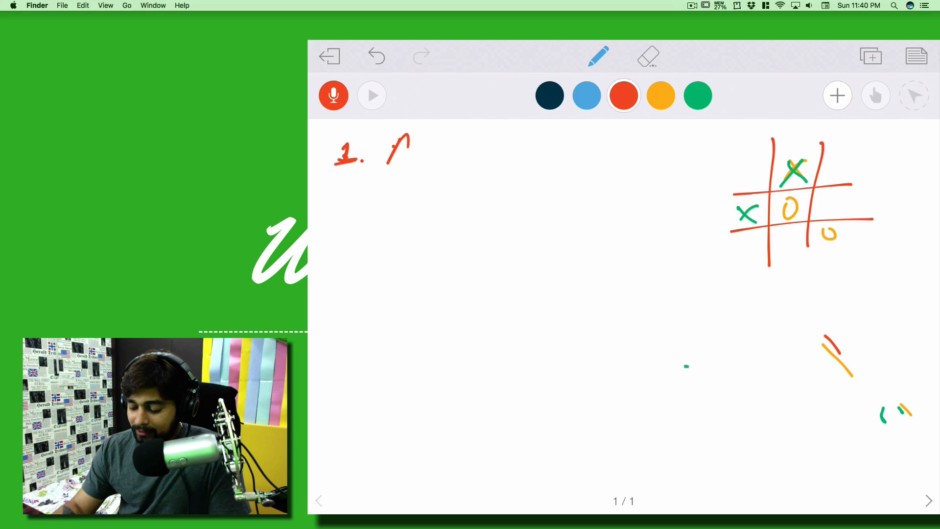
pyautogui.moveTo(390, 144); pyautogui.dragTo(426, 162)
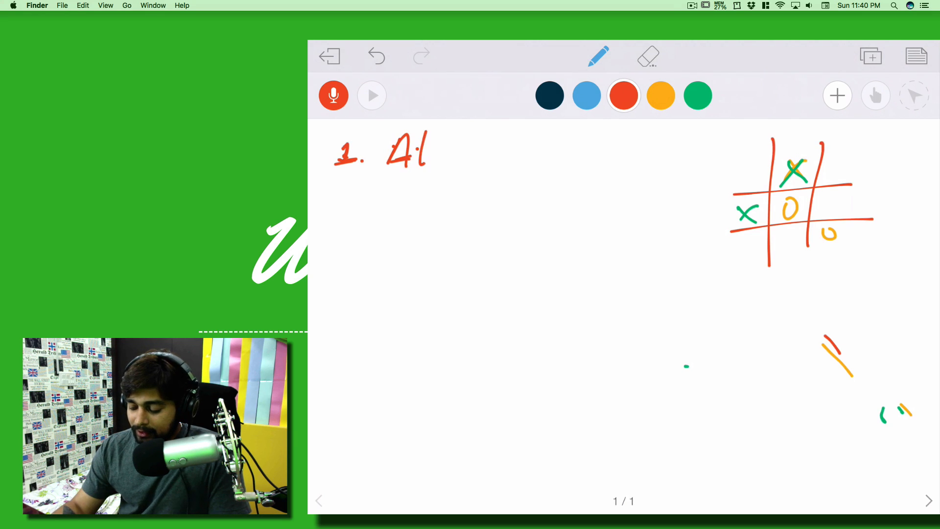
pyautogui.moveTo(426, 150); pyautogui.dragTo(513, 153)
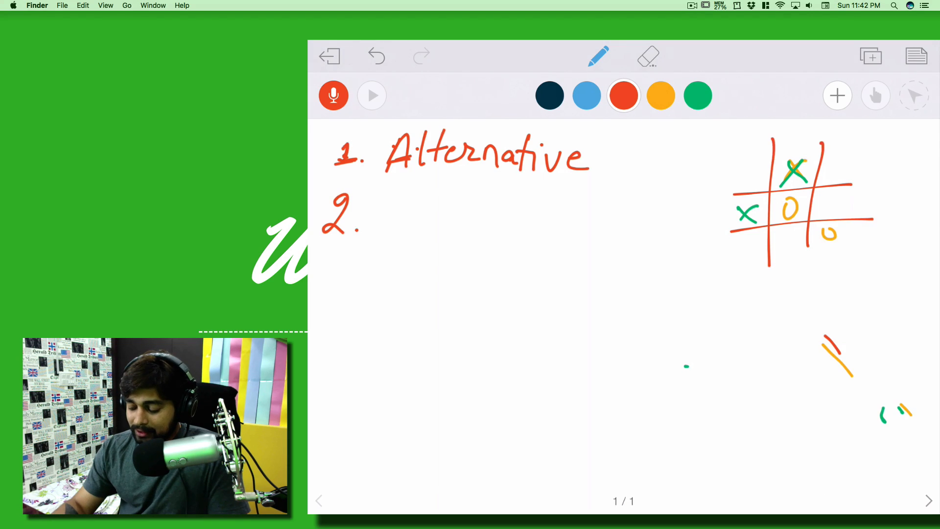
# Handwrite 'Position tracking' in red beside the number 2.
pyautogui.moveTo(396, 210); pyautogui.dragTo(456, 221)
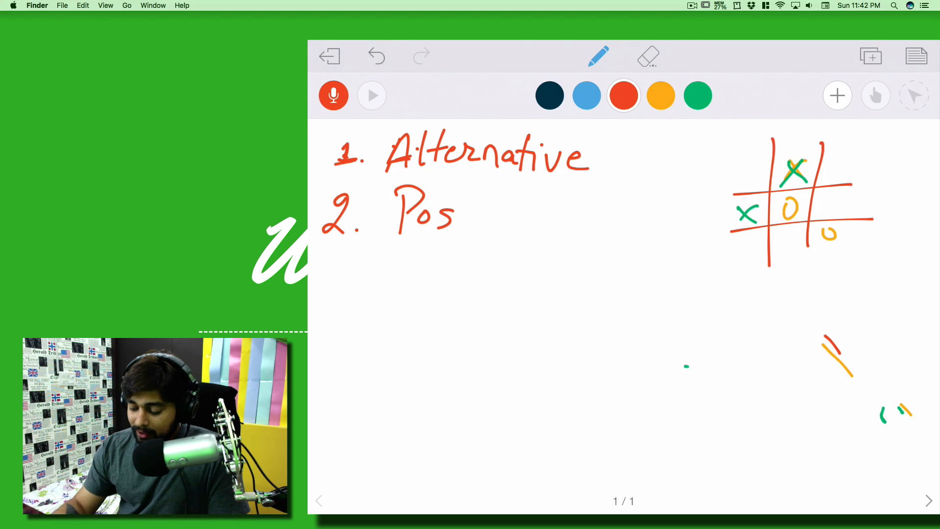
pyautogui.moveTo(456, 213); pyautogui.dragTo(540, 216)
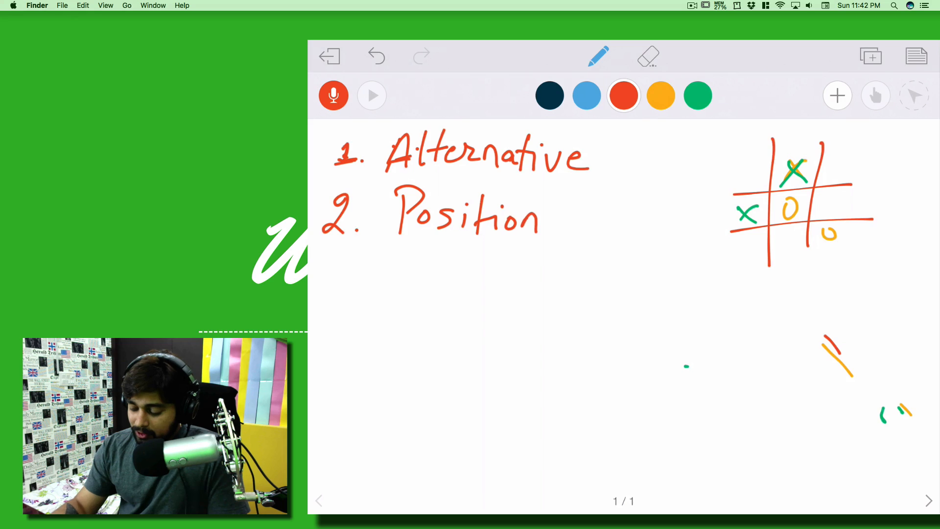
pyautogui.moveTo(558, 216); pyautogui.dragTo(623, 225)
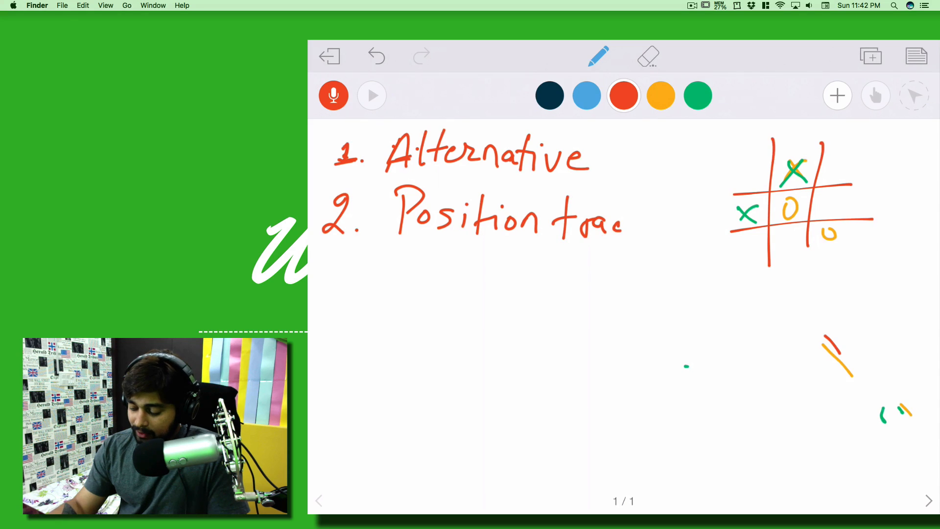
pyautogui.moveTo(600, 225); pyautogui.dragTo(666, 225)
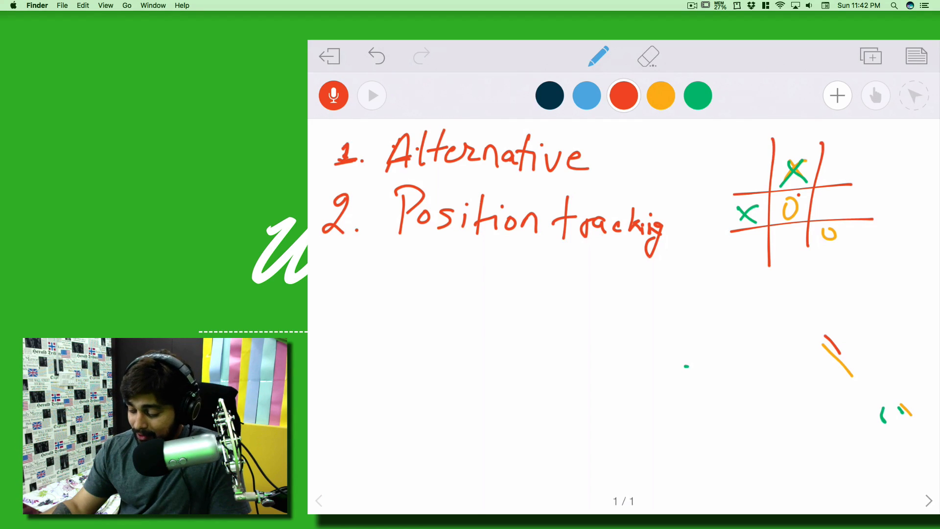
# Write '3. Play Again' in red and circle the grid's centre O.
pyautogui.moveTo(789, 206); pyautogui.dragTo(797, 216)
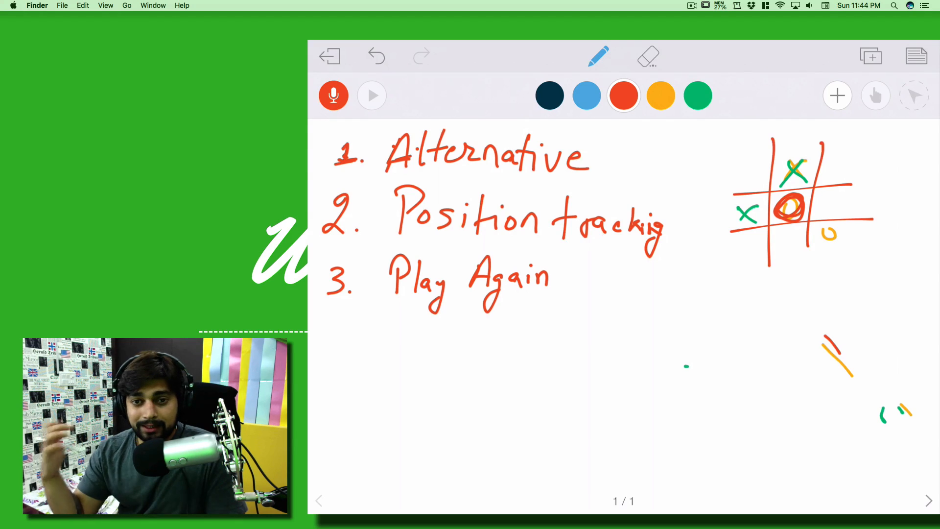
# Write '4.' in red, then draw green winning lines across the grid rows.
pyautogui.moveTo(408, 432); pyautogui.dragTo(459, 456)
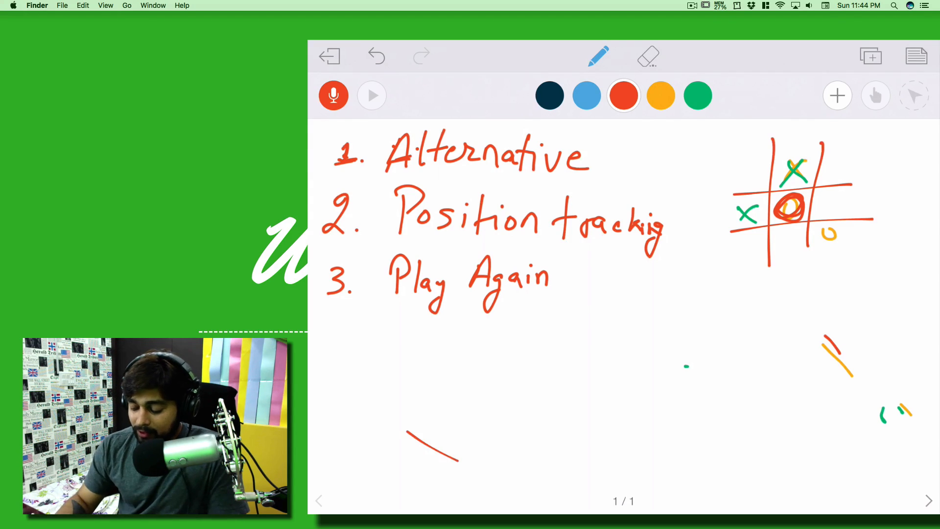
pyautogui.moveTo(339, 353); pyautogui.dragTo(360, 369)
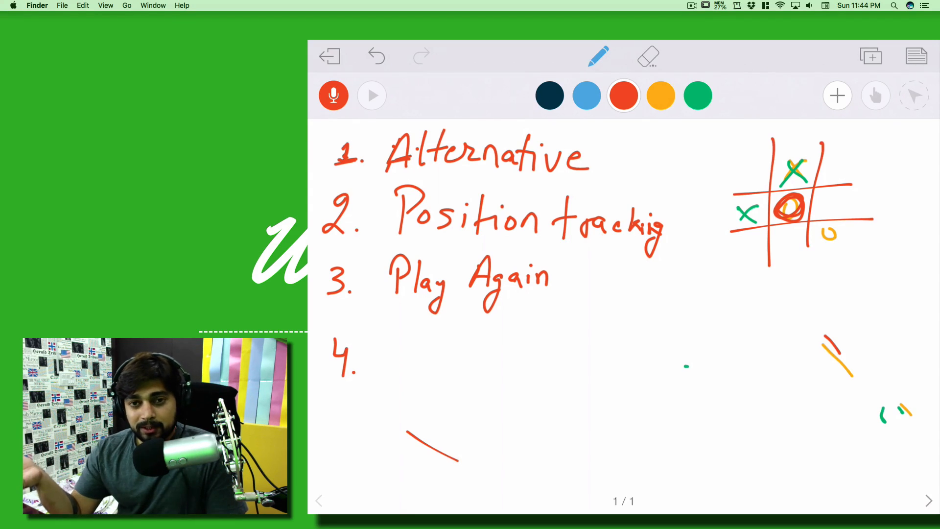
pyautogui.click(697, 95)
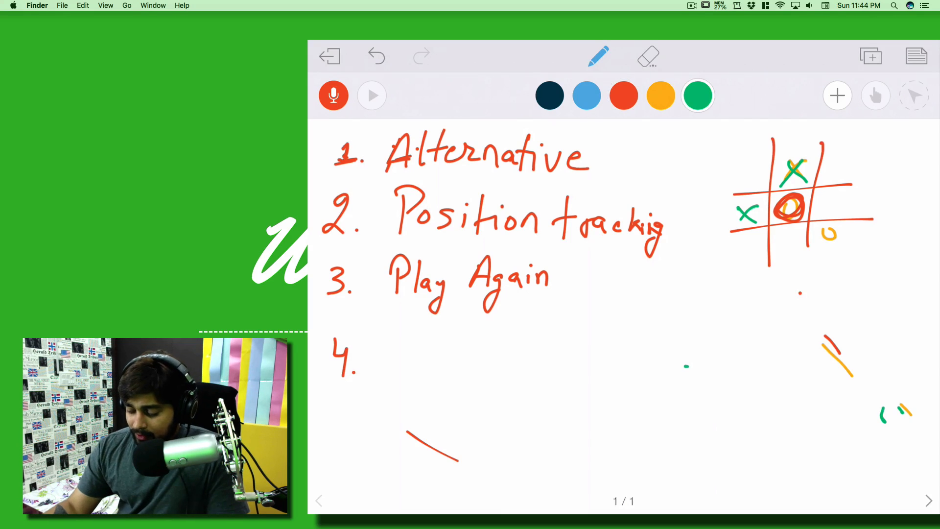
pyautogui.moveTo(882, 372); pyautogui.dragTo(905, 365)
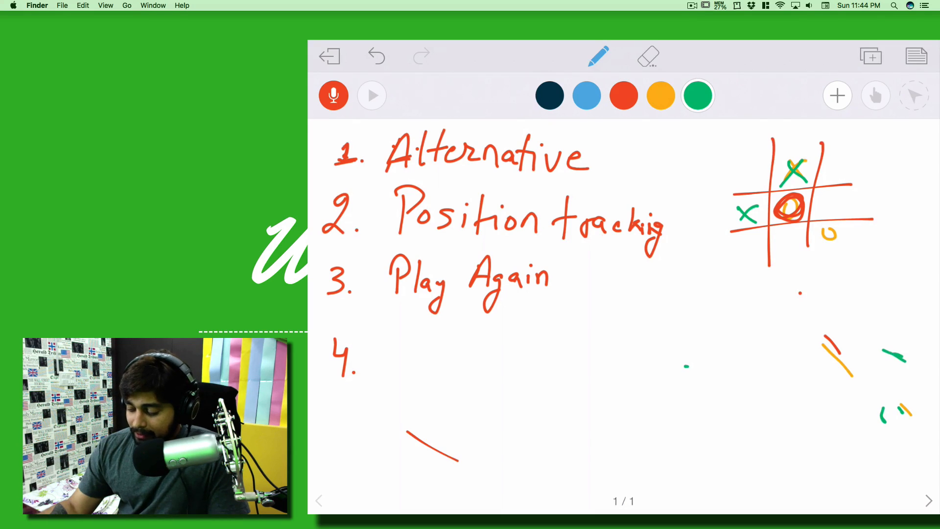
pyautogui.moveTo(732, 162); pyautogui.dragTo(840, 162)
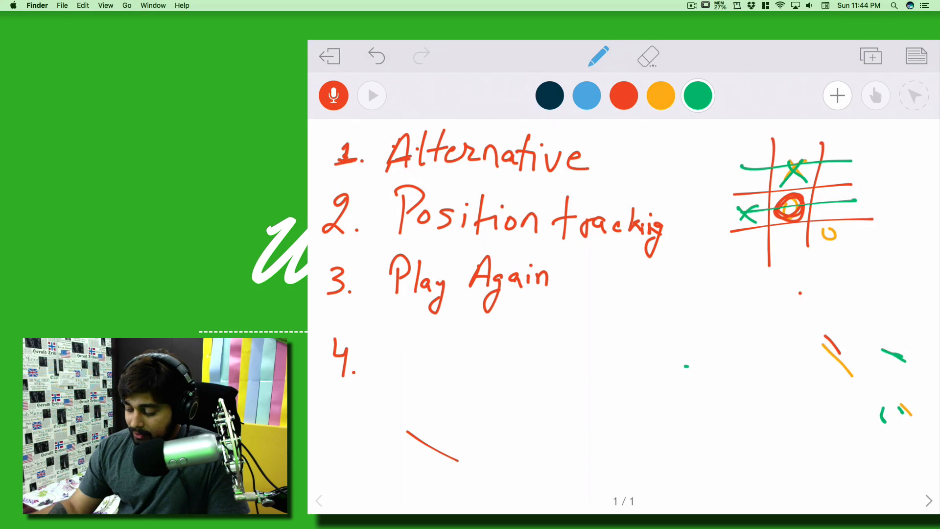